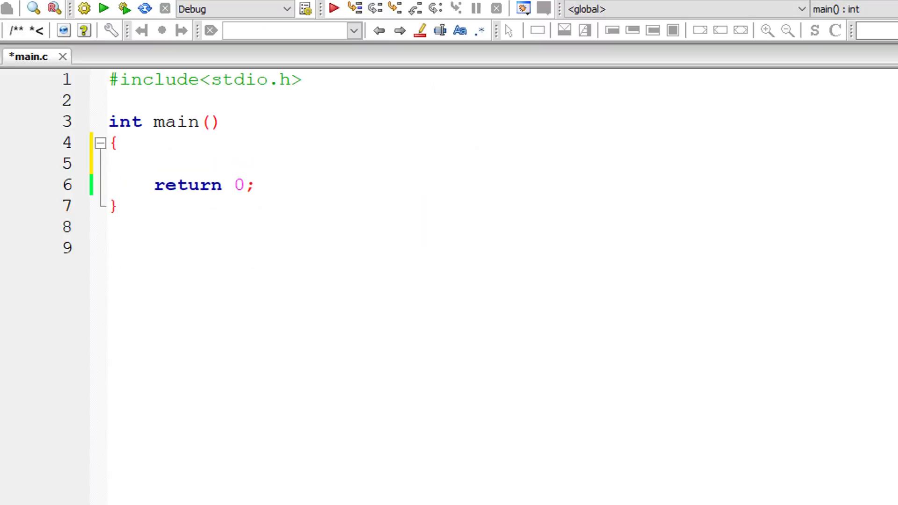
Declare int num = 1 and count, and float sum = 0.0 and fact.
{"action": "type", "text": "int num"}
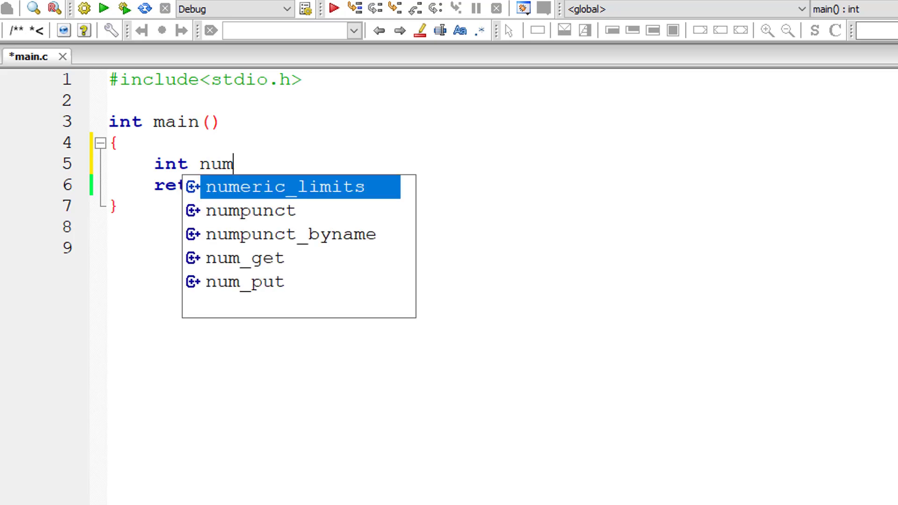
{"action": "type", "text": "= 1, count"}
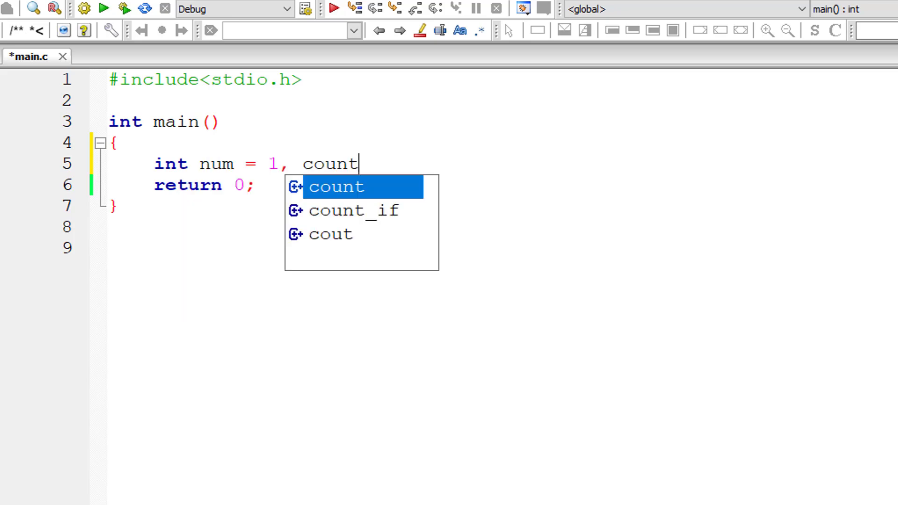
{"action": "type", "text": ";"}
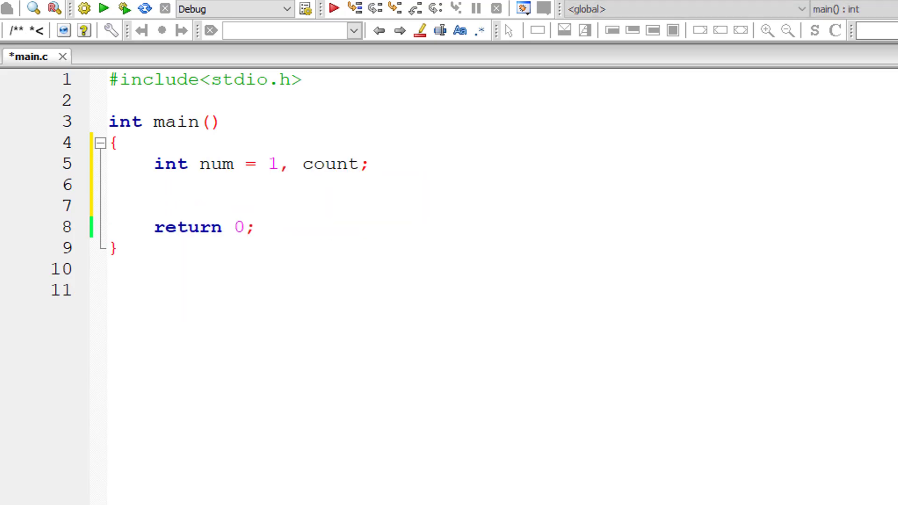
{"action": "type", "text": "float"}
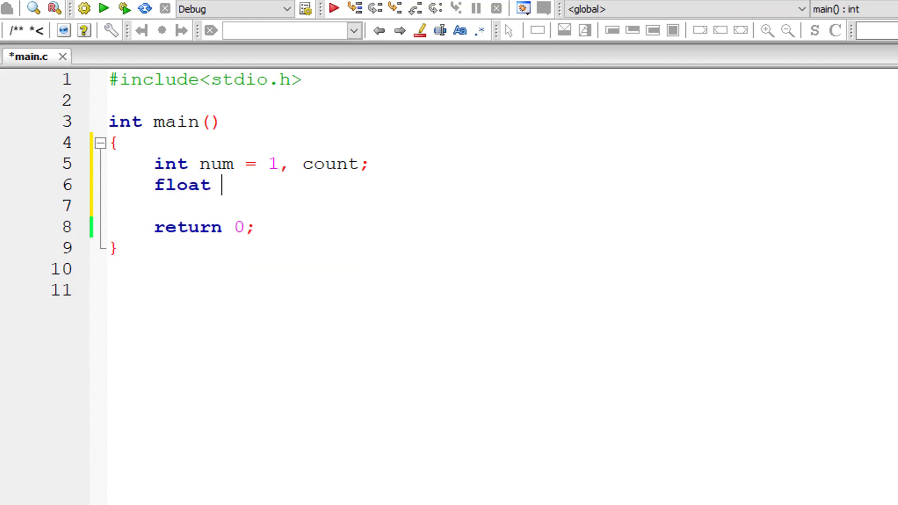
{"action": "type", "text": "sum = 0."}
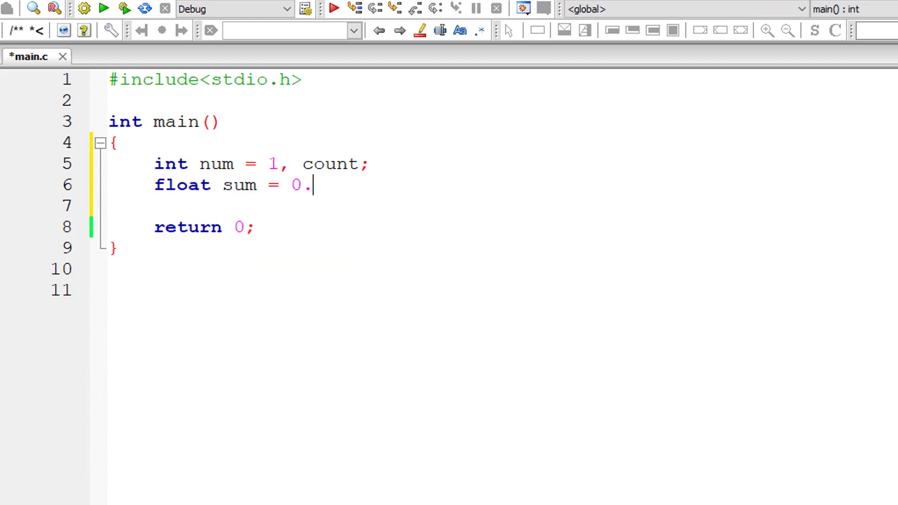
{"action": "type", "text": "0, fac"}
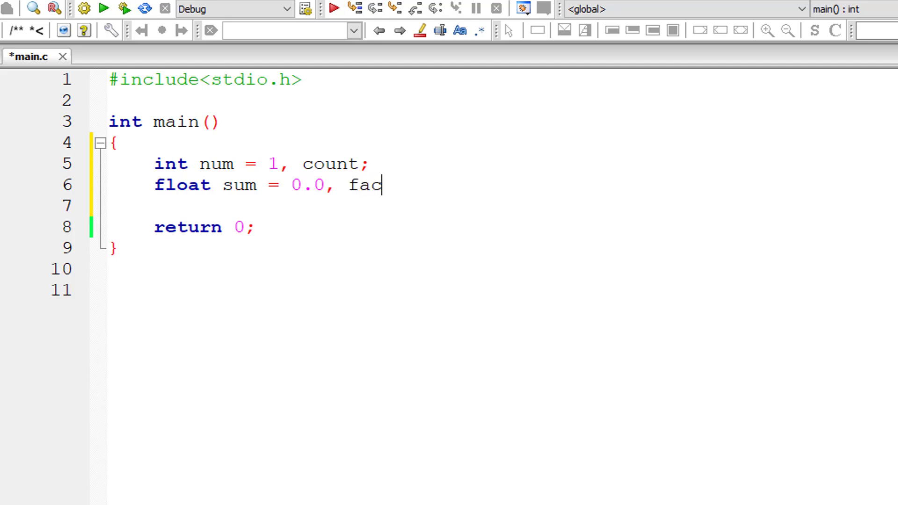
{"action": "type", "text": "t;"}
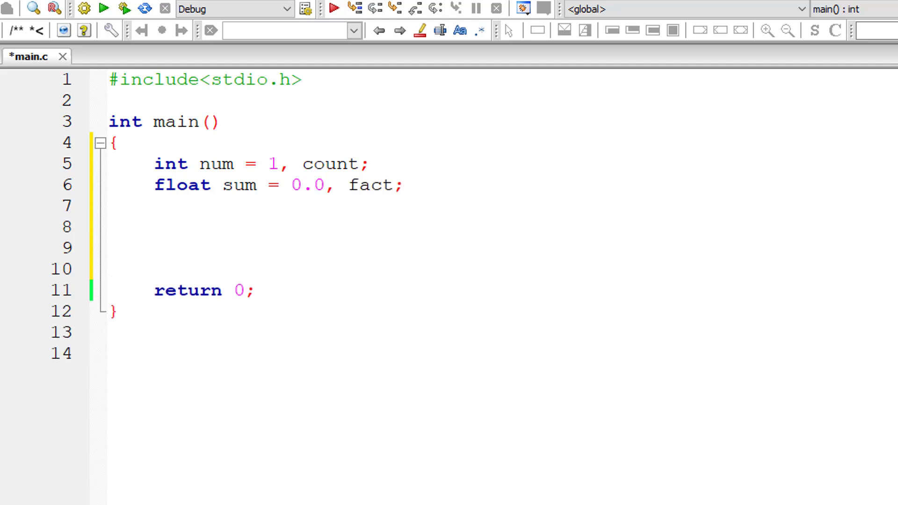
Add a while (num <= 7) loop that sets fact = 1.
{"action": "type", "text": "while("}
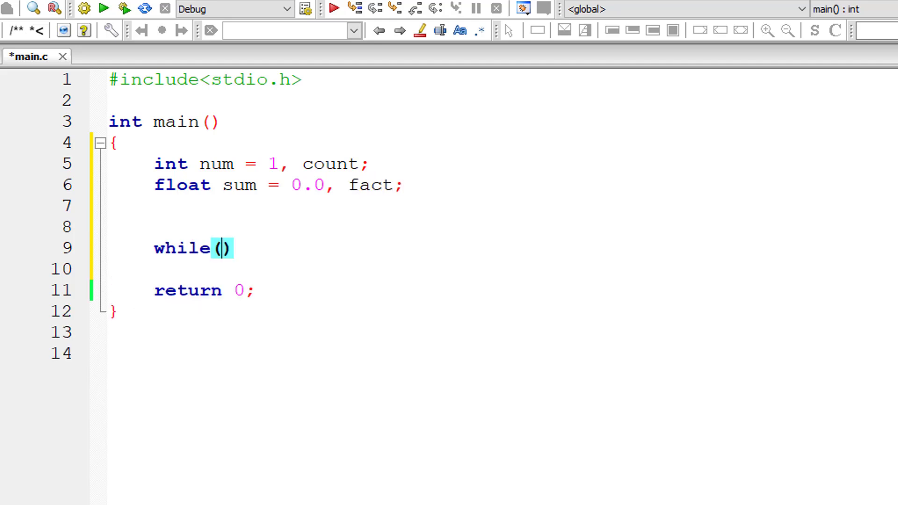
{"action": "type", "text": "num <="}
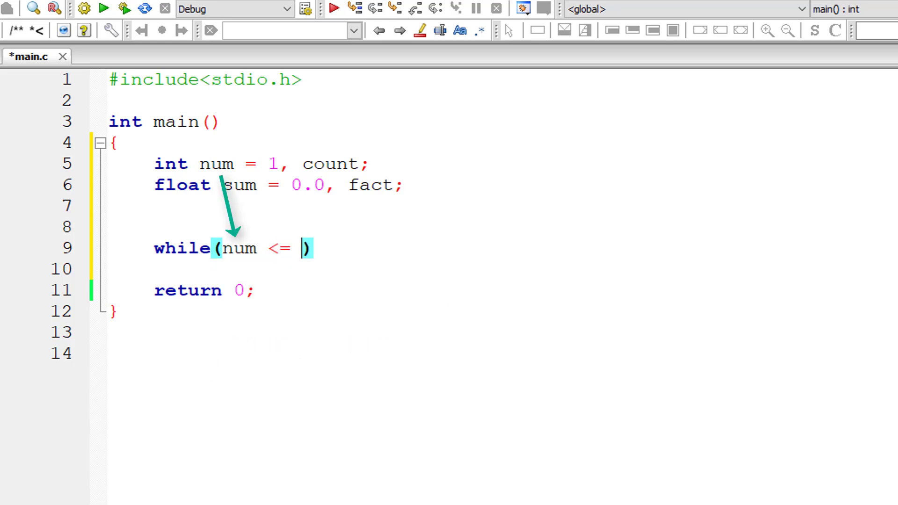
{"action": "type", "text": "7"}
{"action": "type", "text": "num++;"}
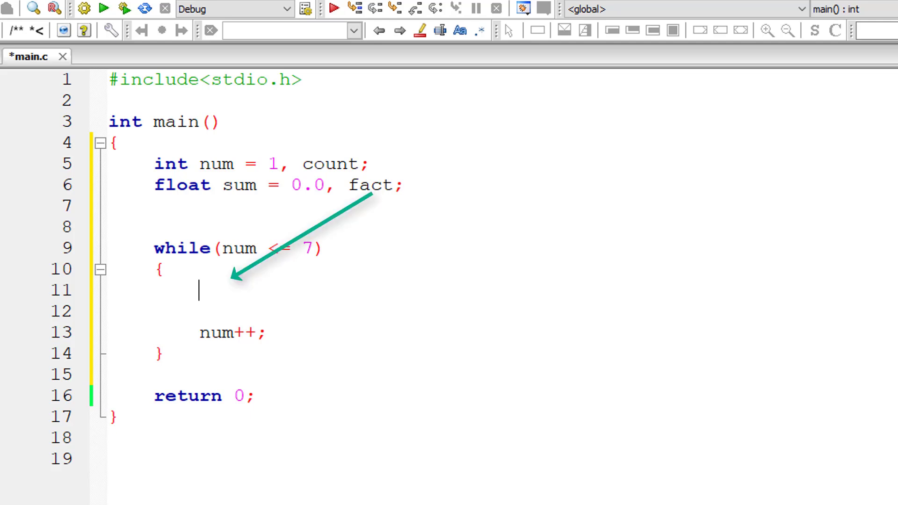
{"action": "type", "text": "fact = 1"}
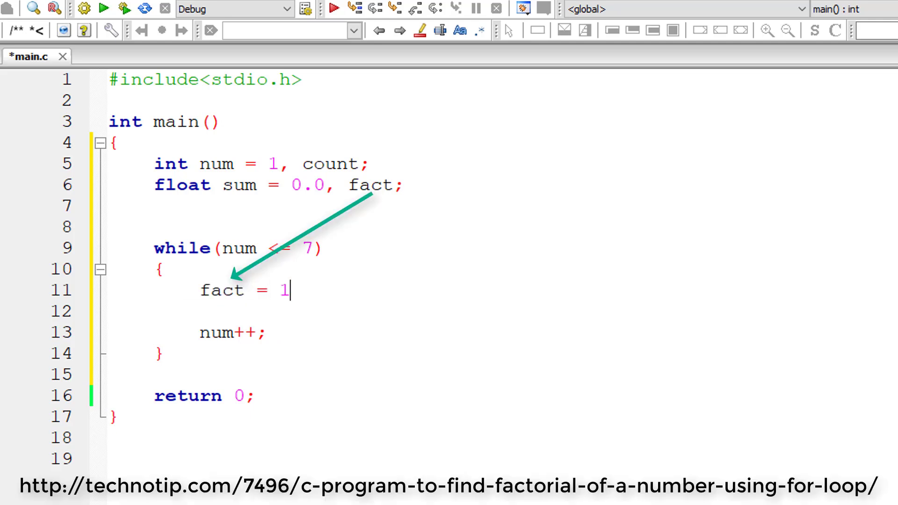
Add for(count = 1; count <= num; count++) multiplying fact by count.
{"action": "type", "text": ";"}
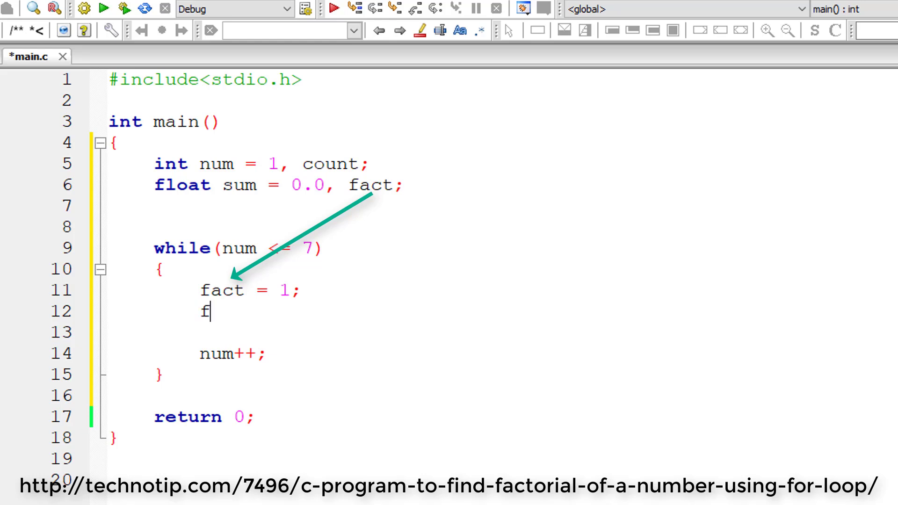
{"action": "type", "text": "or(count )"}
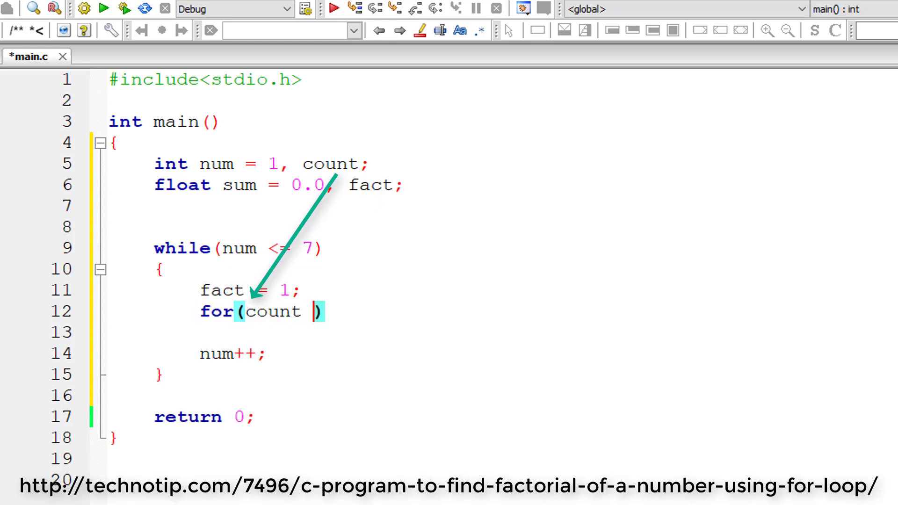
{"action": "type", "text": "= 1; count <="}
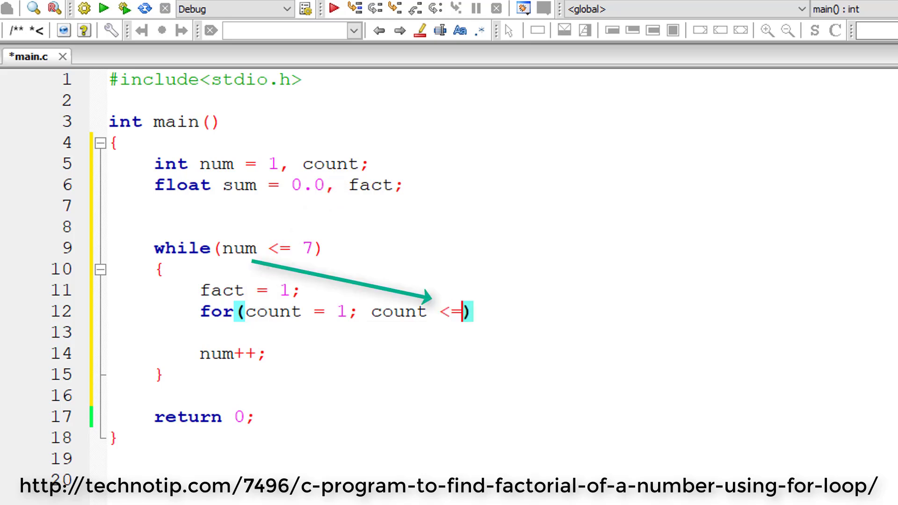
{"action": "type", "text": "num;"}
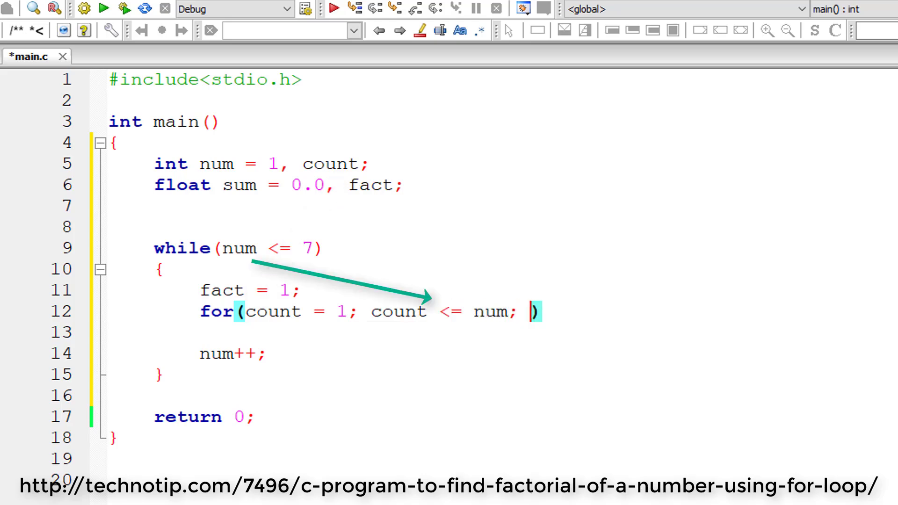
{"action": "type", "text": "count++"}
{"action": "left_click", "coordinate": [501, 333]}
{"action": "type", "text": "{"}
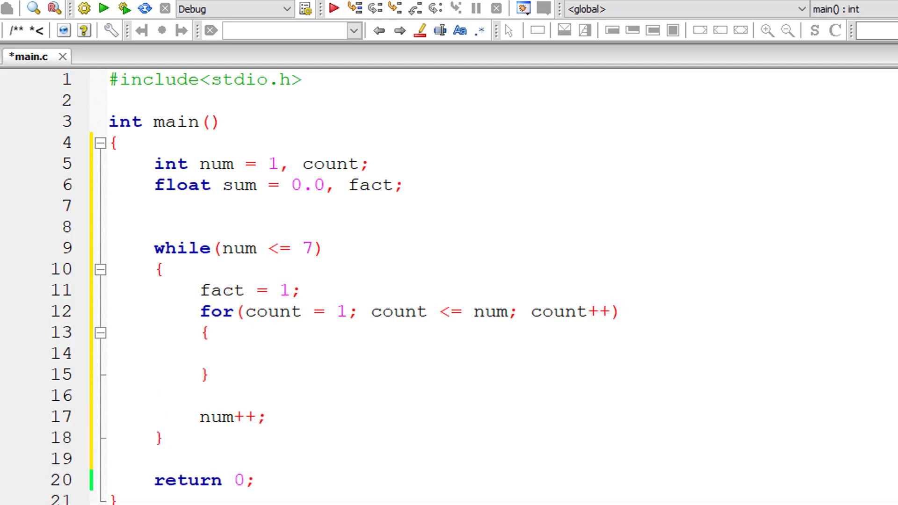
{"action": "type", "text": "fact ="}
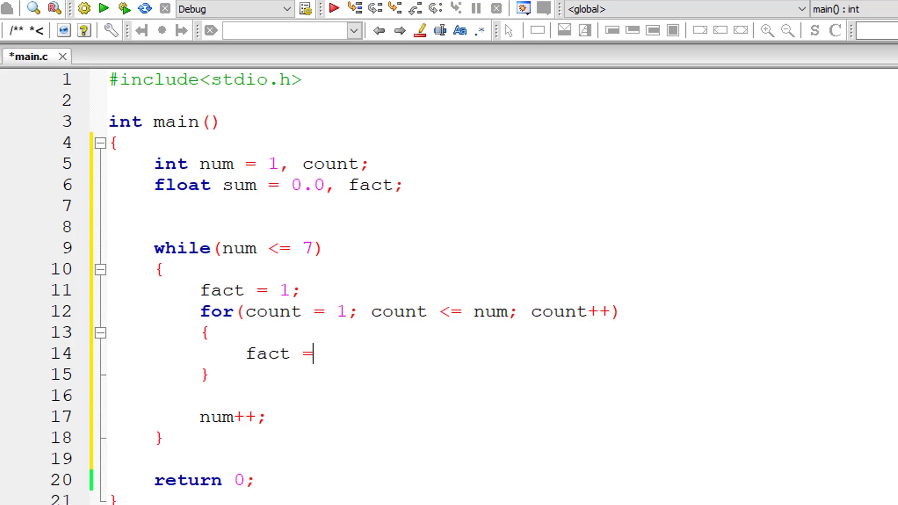
{"action": "type", "text": "fact * count"}
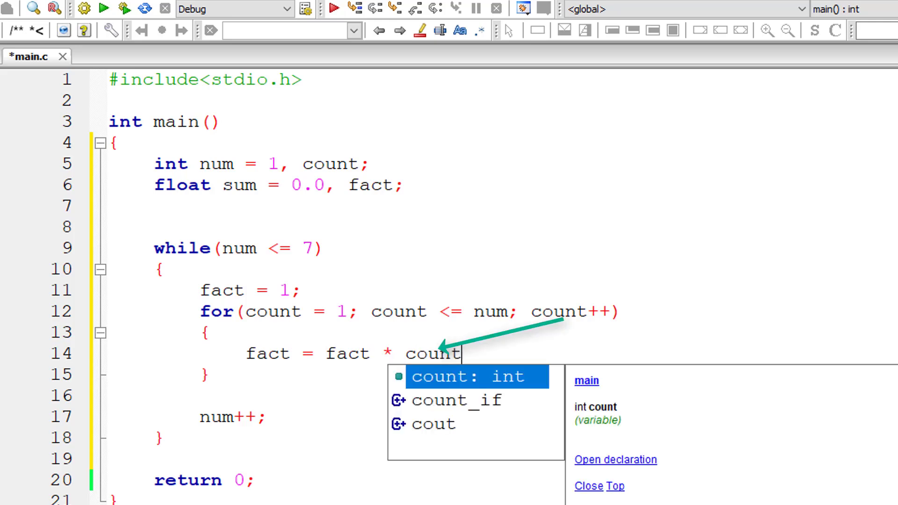
{"action": "type", "text": ";"}
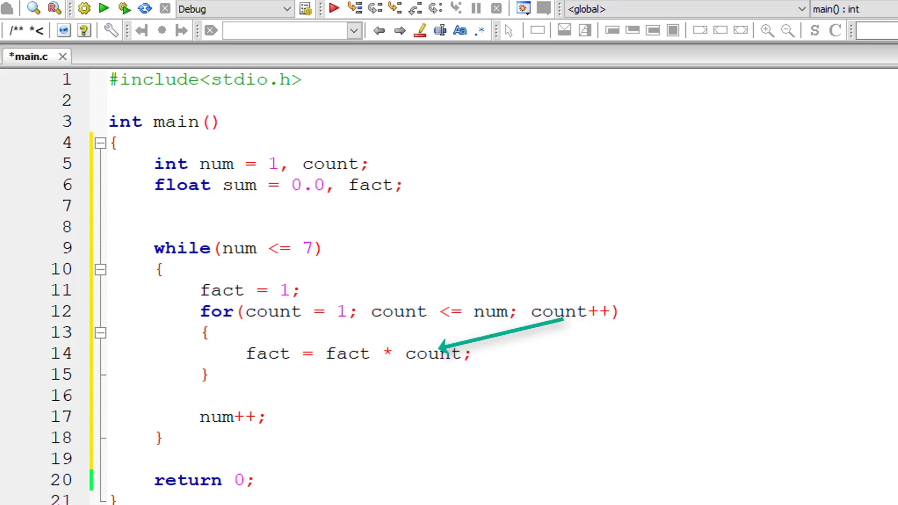
{"action": "left_click", "coordinate": [245, 248]}
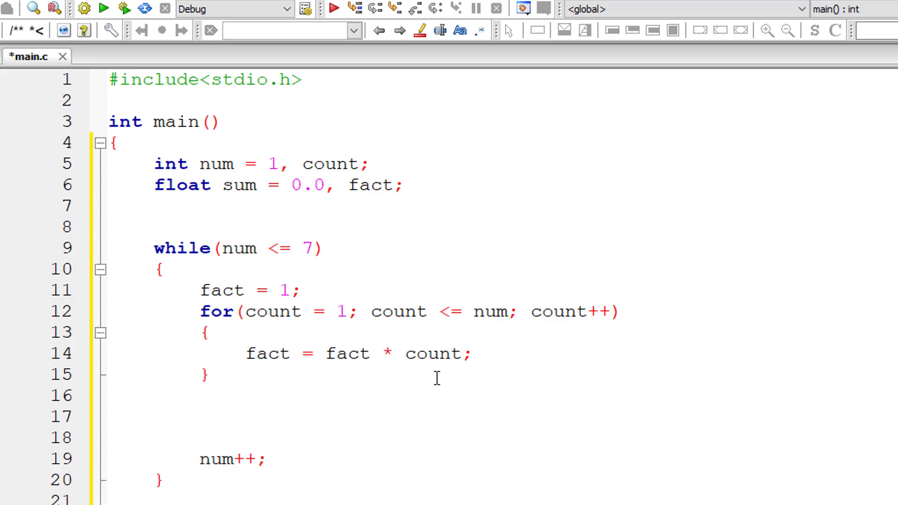
Add sum = sum + (num / fact); inside the while loop.
{"action": "type", "text": "sum ="}
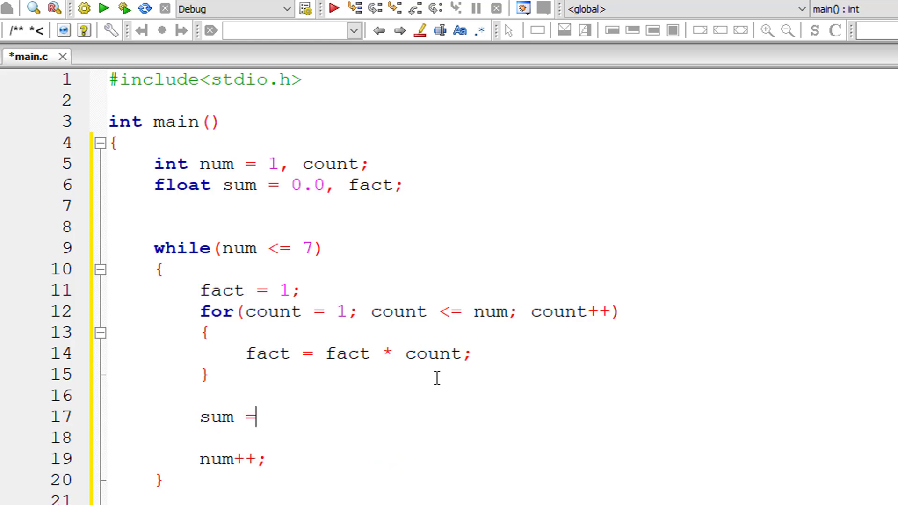
{"action": "type", "text": "sum + ();"}
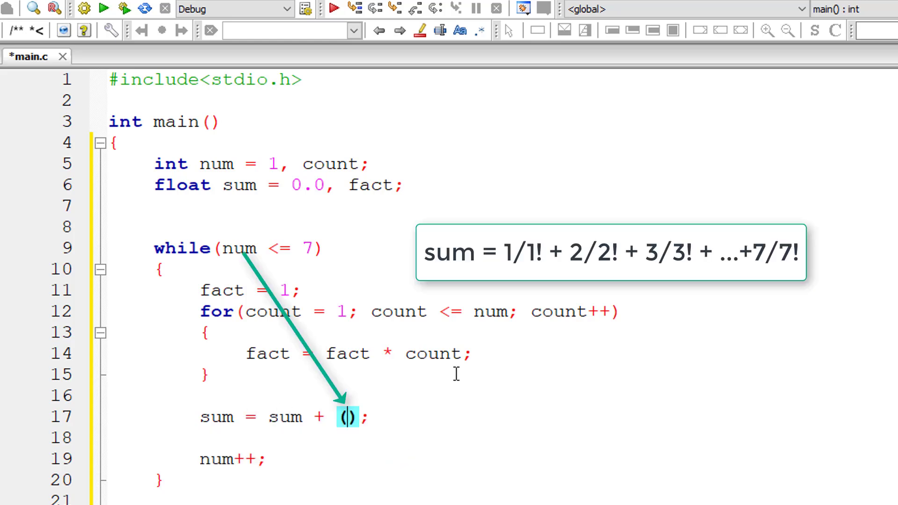
{"action": "type", "text": "num / fact"}
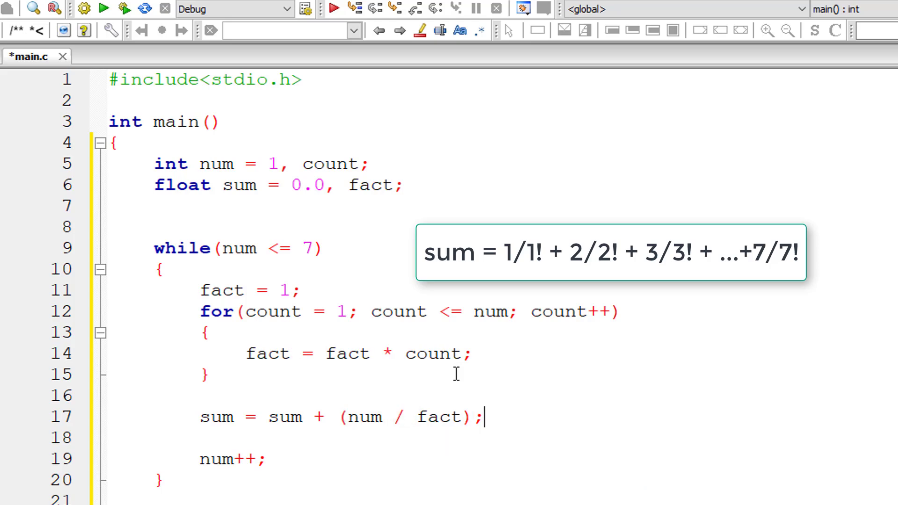
{"action": "mouse_move", "coordinate": [352, 301]}
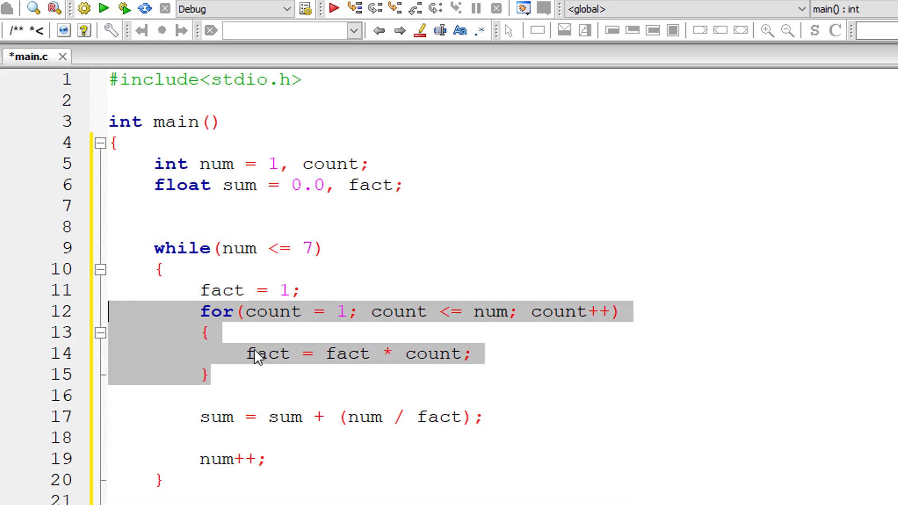
{"action": "mouse_move", "coordinate": [267, 354]}
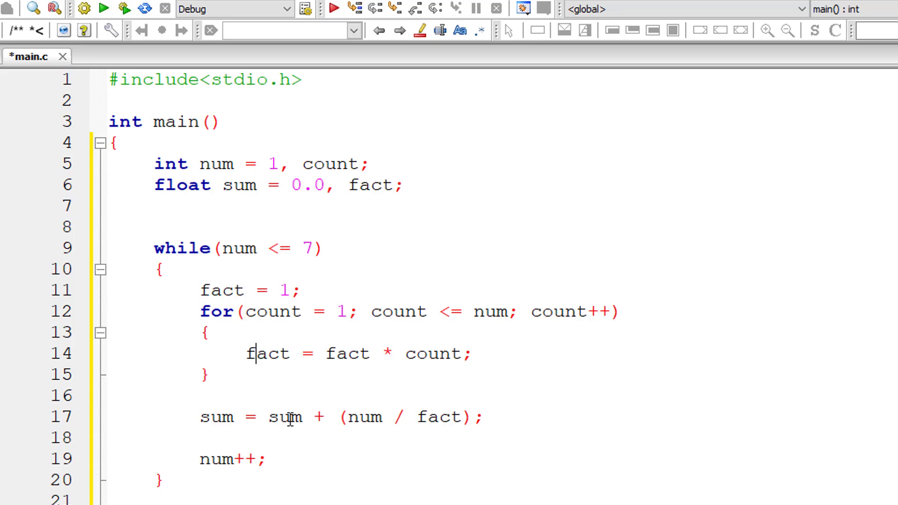
{"action": "left_click_drag", "start_coordinate": [338, 417], "coordinate": [469, 417]}
{"action": "type", "text": "printf(\""}
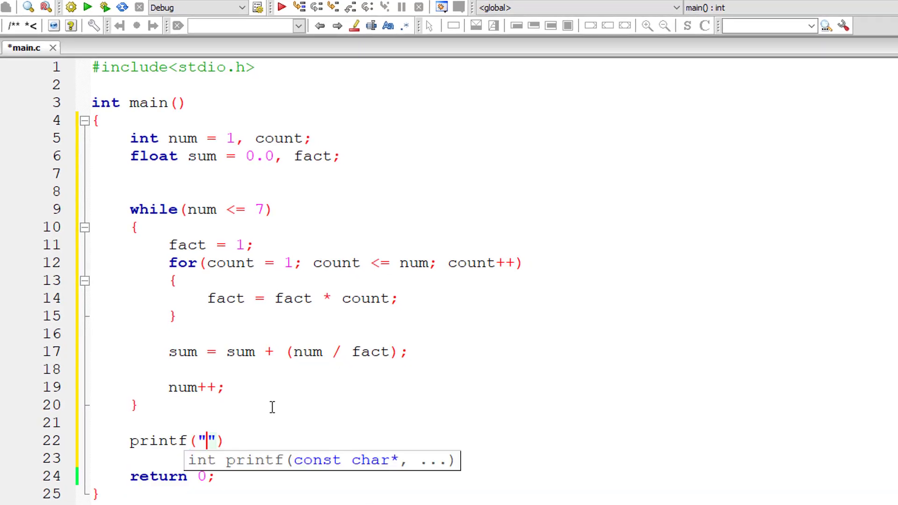
Print "Sum of series is %f" with sum, run it for 2.718056, close output.
{"action": "type", "text": "Sum of series"}
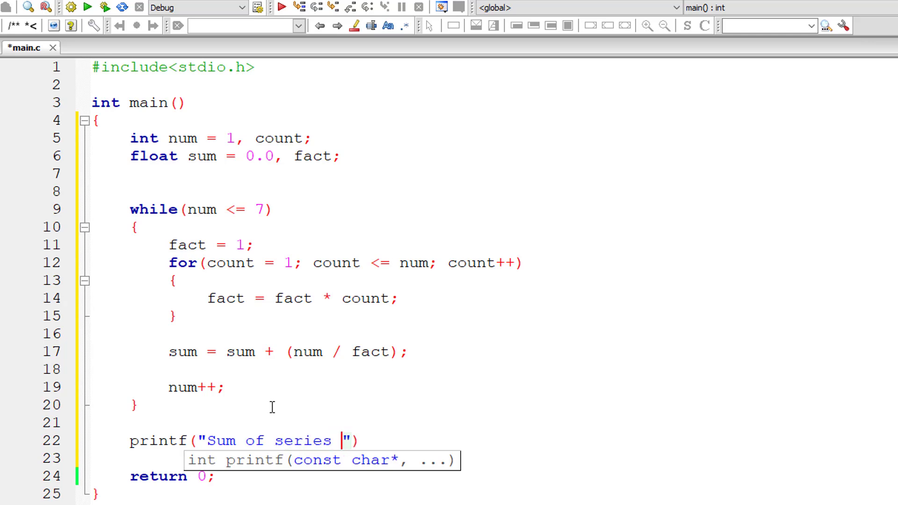
{"action": "type", "text": "is %f\\n"}
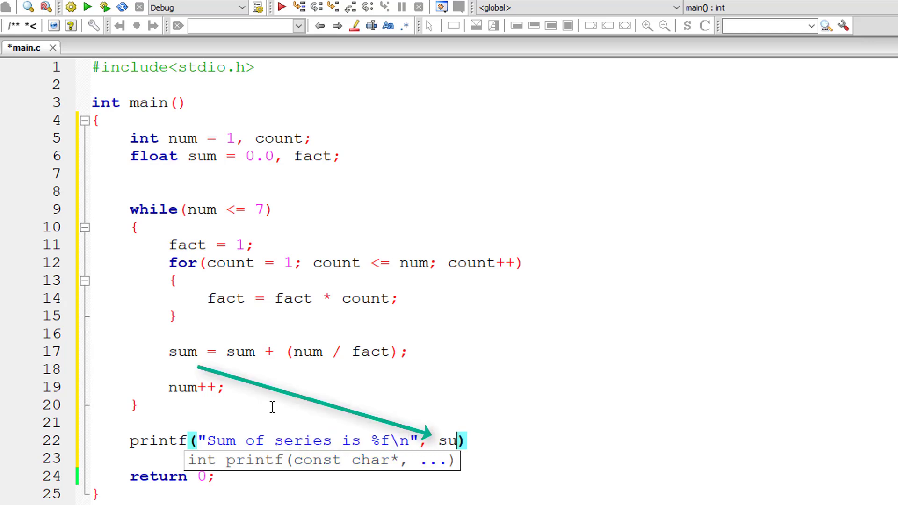
{"action": "type", "text": "m);"}
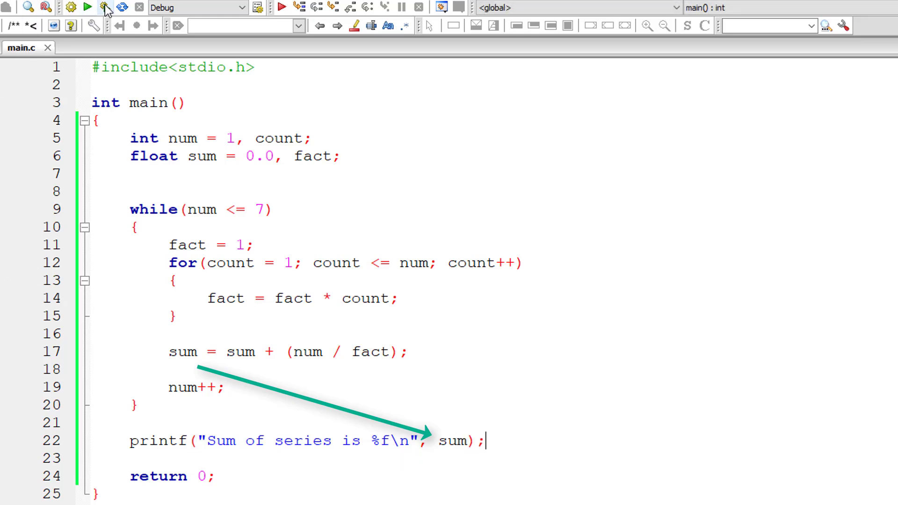
{"action": "left_click", "coordinate": [87, 7]}
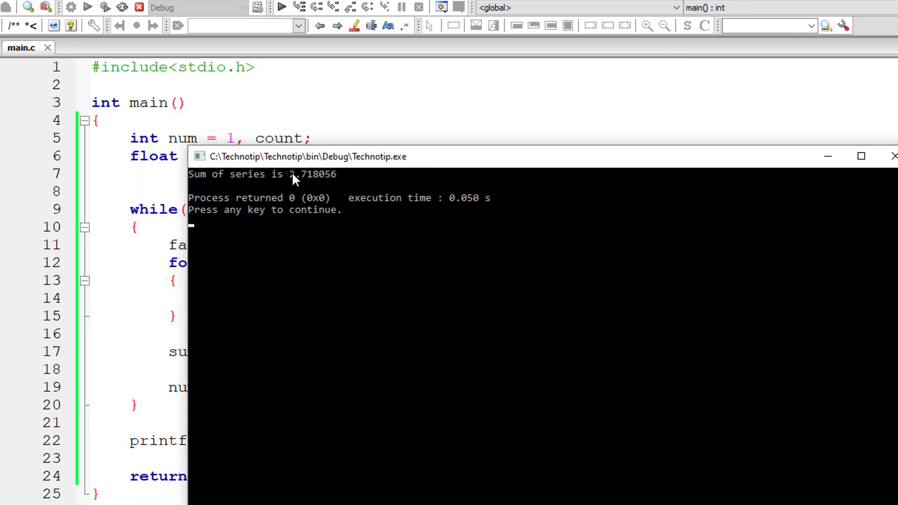
{"action": "mouse_move", "coordinate": [892, 156]}
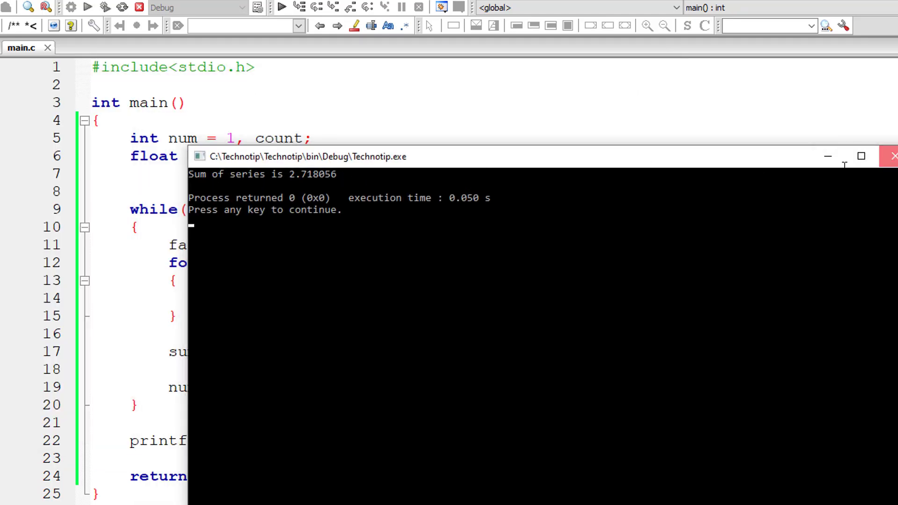
{"action": "left_click", "coordinate": [891, 156]}
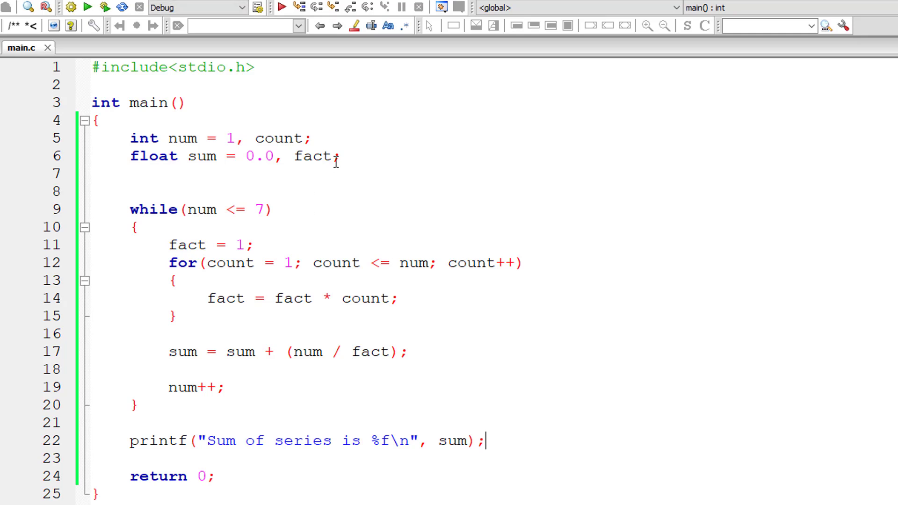
Add int limit, a terms prompt, scanf into limit, num <= limit, and "%d terms" output.
{"action": "type", "text": ", l"}
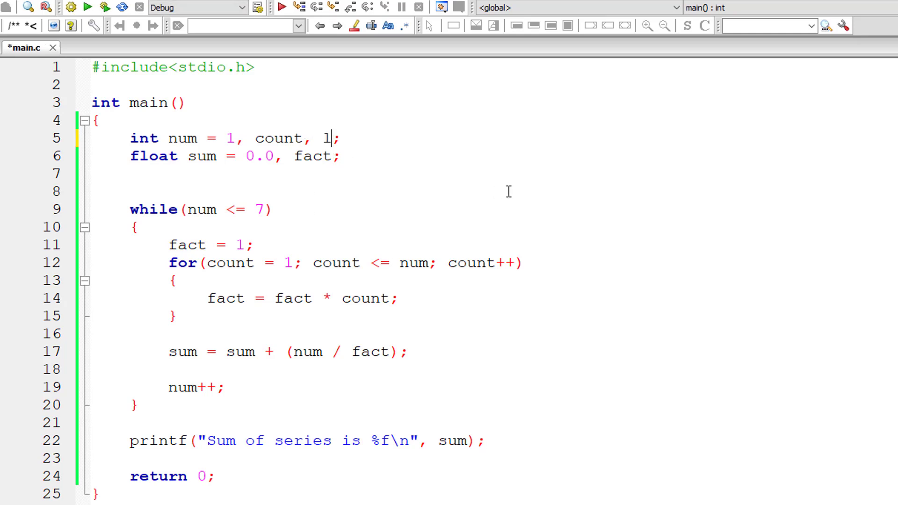
{"action": "type", "text": "imit"}
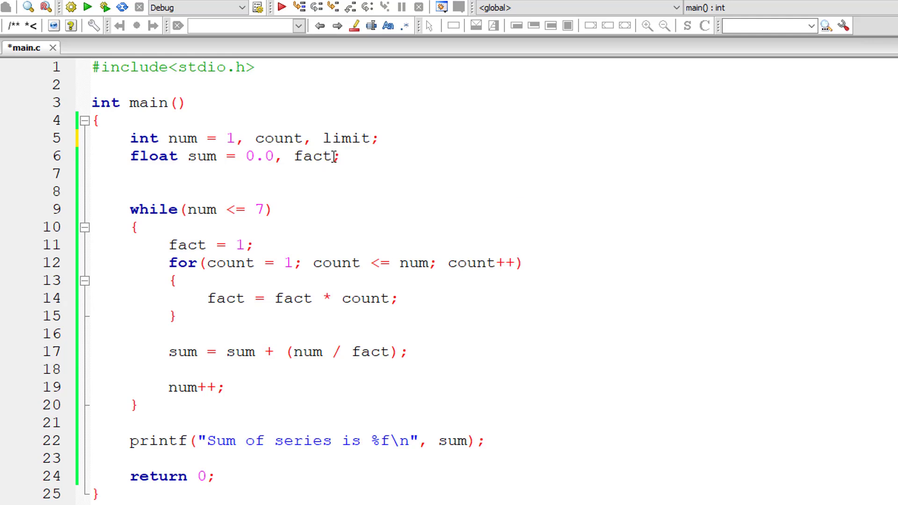
{"action": "type", "text": "printf(\"Enter the number o"}
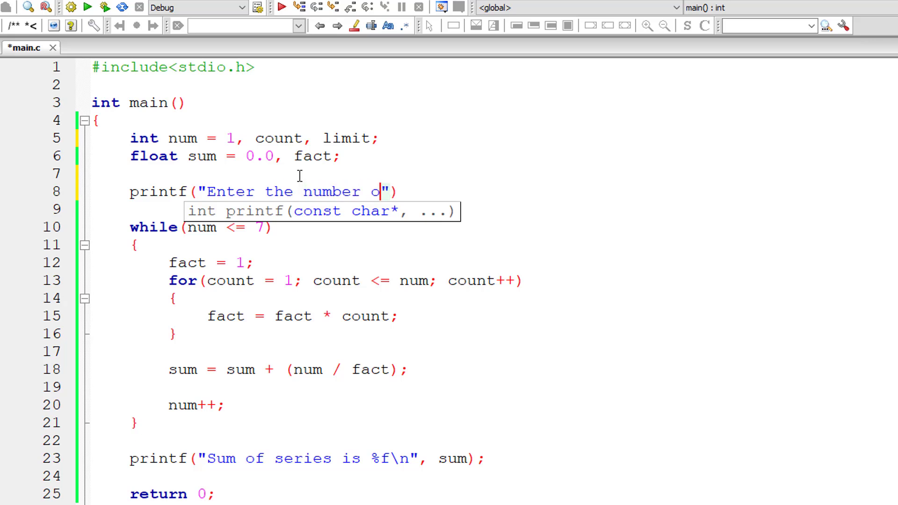
{"action": "type", "text": "f terms\\n"}
{"action": "type", "text": "sc"}
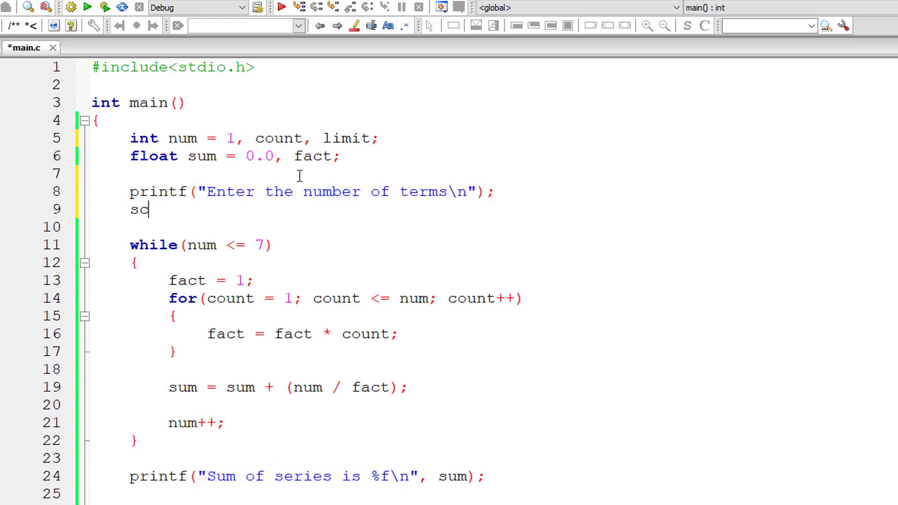
{"action": "type", "text": "anf(\"%\""}
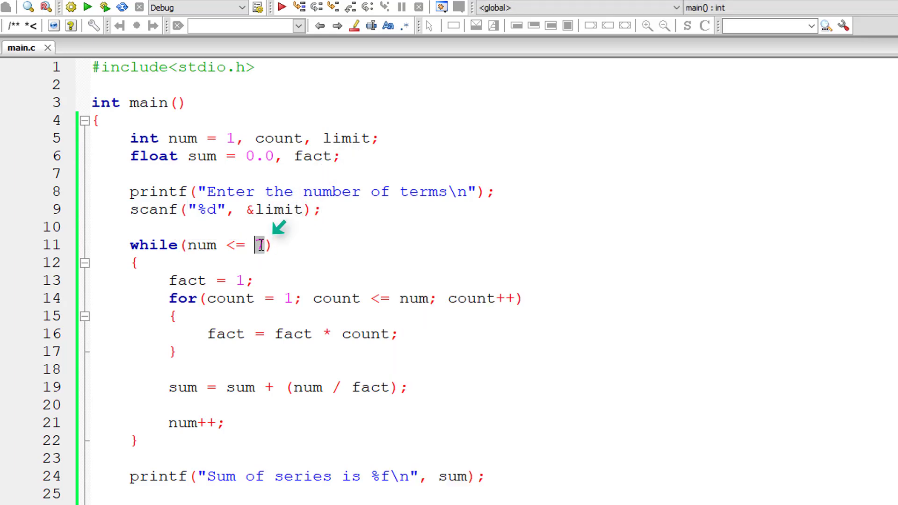
{"action": "type", "text": "limit"}
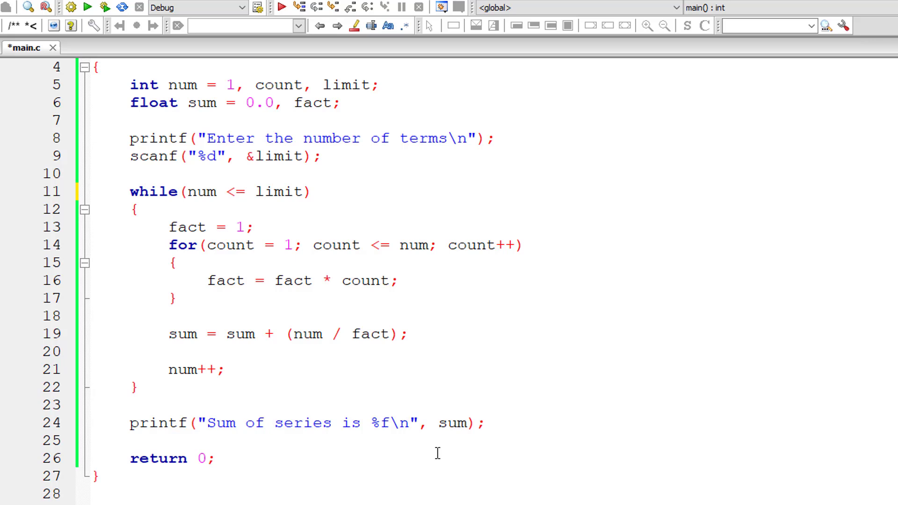
{"action": "type", "text": "%d terms"}
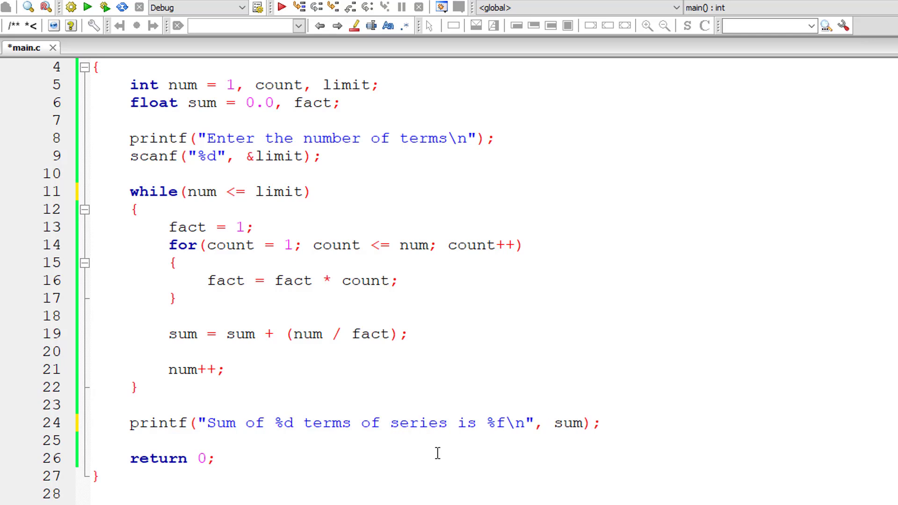
{"action": "mouse_move", "coordinate": [663, 411]}
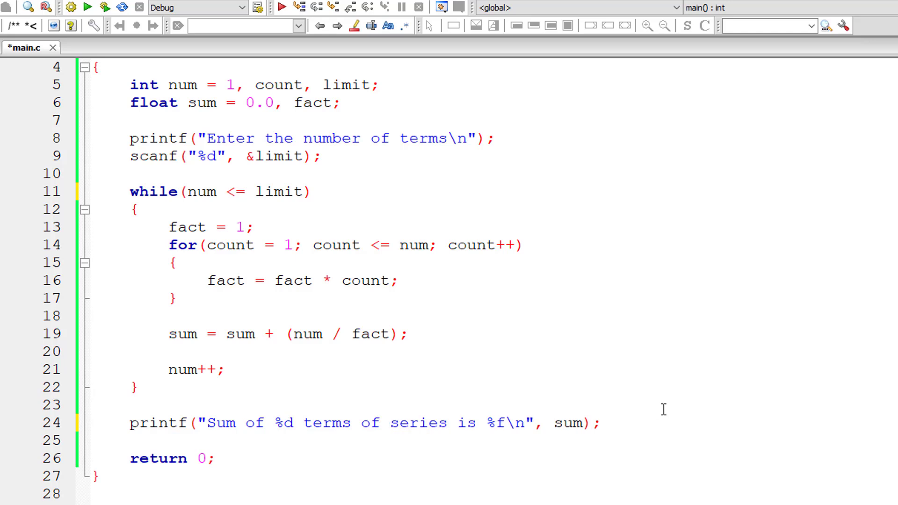
{"action": "type", "text": "limit,"}
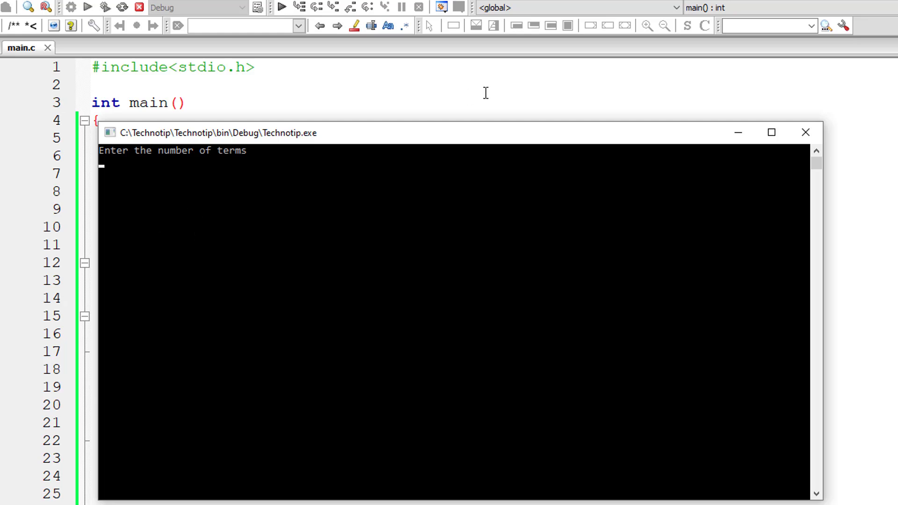
Enter 7 terms, see sum 2.718056, and close the console.
{"action": "type", "text": "7"}
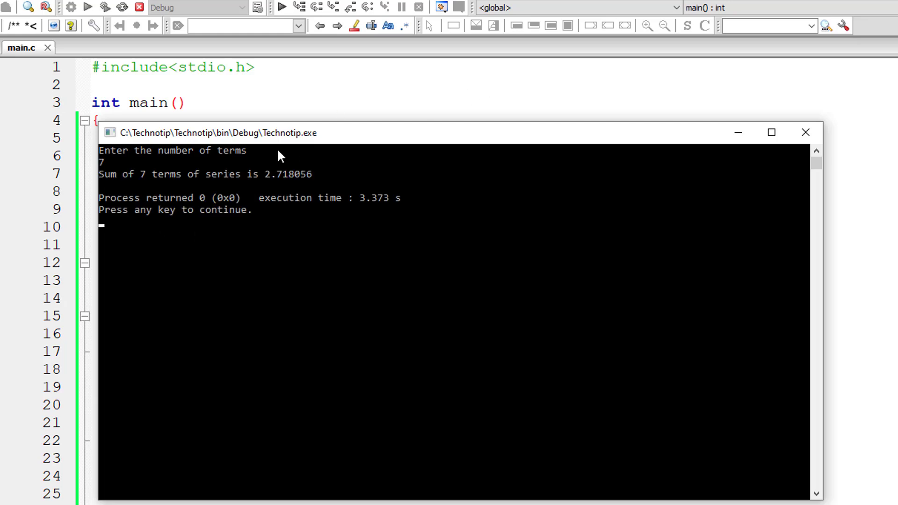
{"action": "mouse_move", "coordinate": [223, 185]}
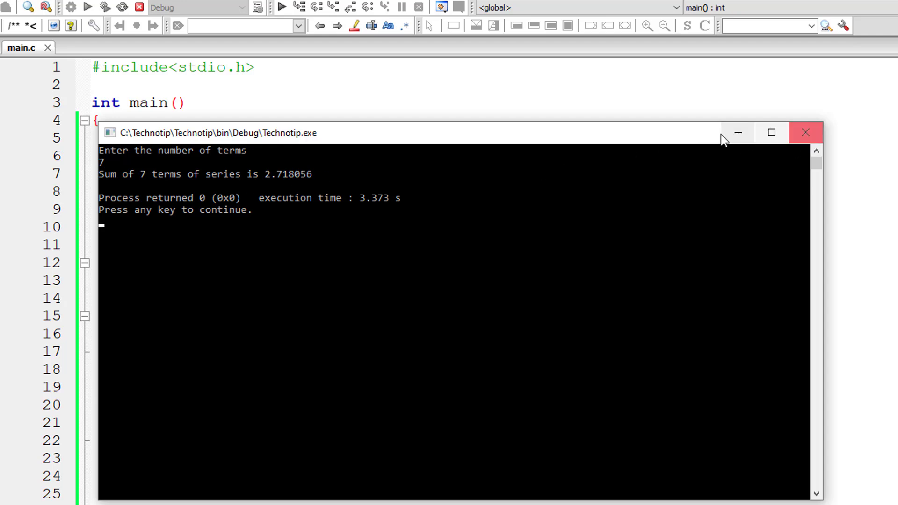
{"action": "left_click", "coordinate": [106, 7]}
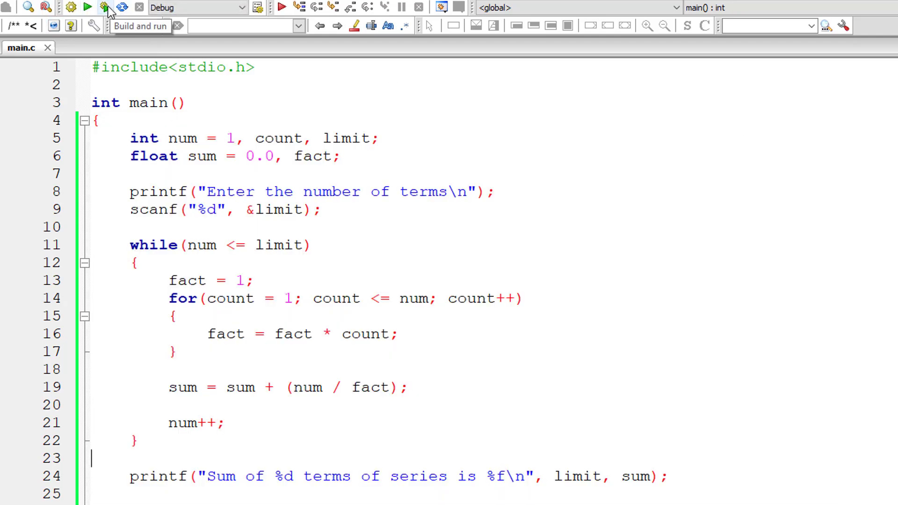
Rerun with 8 terms, see sum 2.718254, and close the console.
{"action": "left_click", "coordinate": [105, 7]}
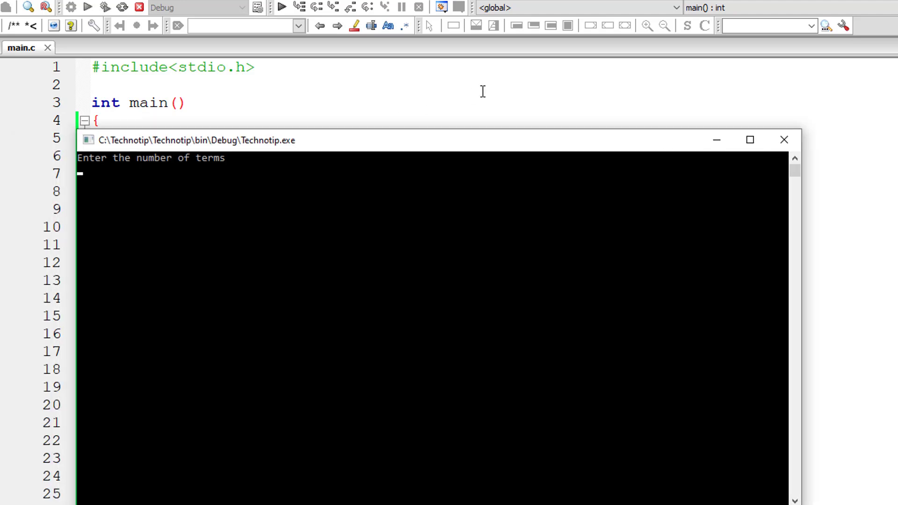
{"action": "type", "text": "8"}
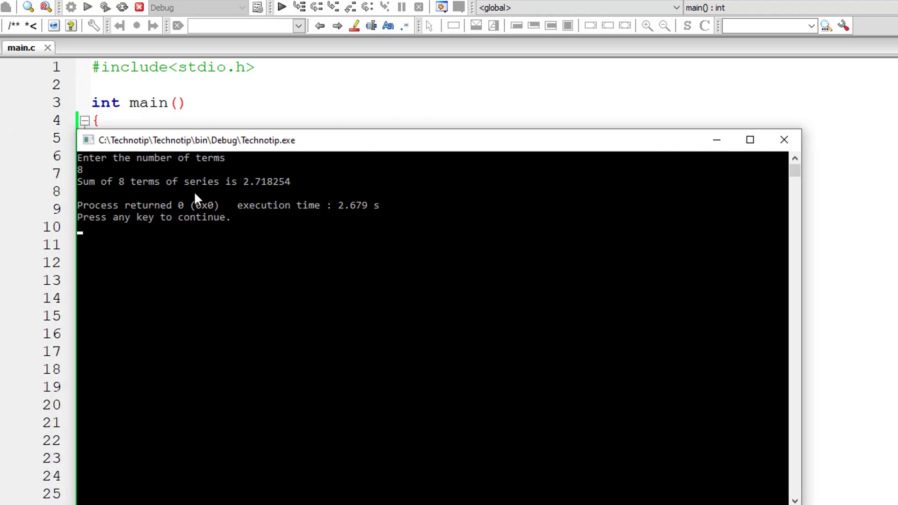
{"action": "mouse_move", "coordinate": [242, 207]}
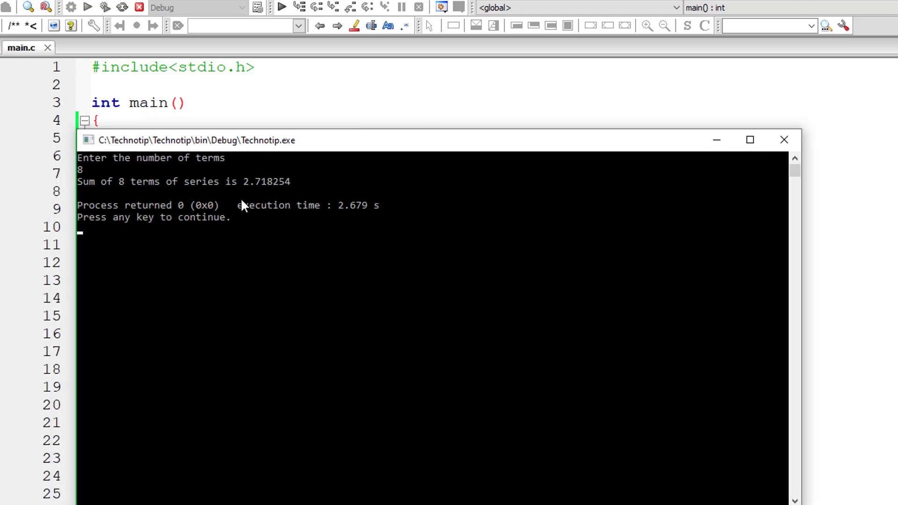
{"action": "mouse_move", "coordinate": [784, 140]}
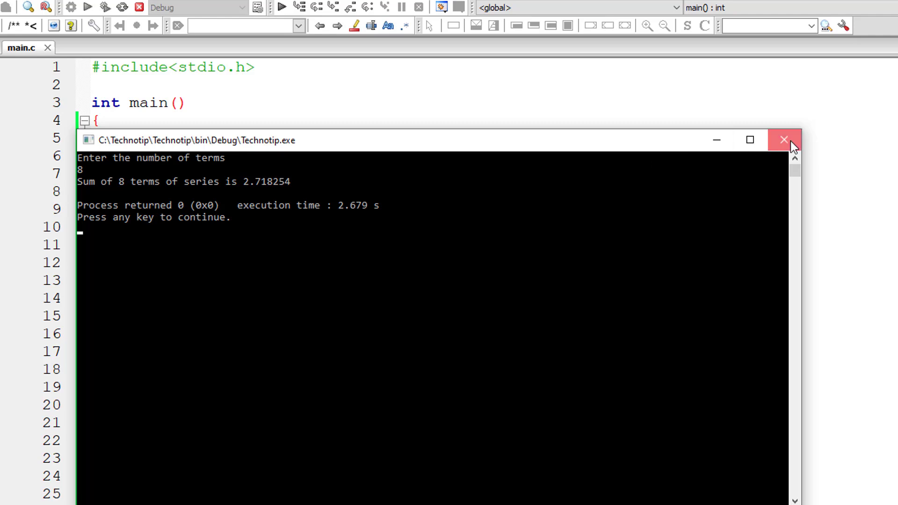
{"action": "left_click", "coordinate": [784, 140]}
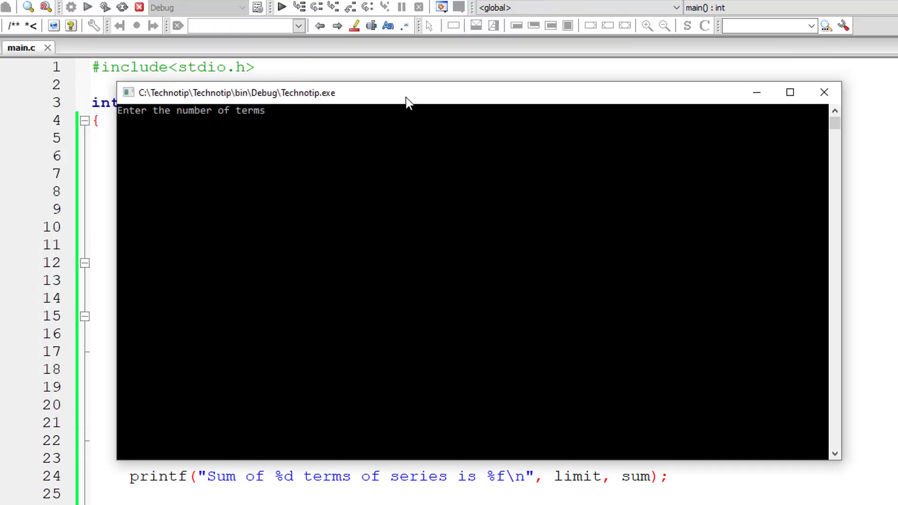
Enter 10 terms to get a series sum of 2.718282.
{"action": "type", "text": "10"}
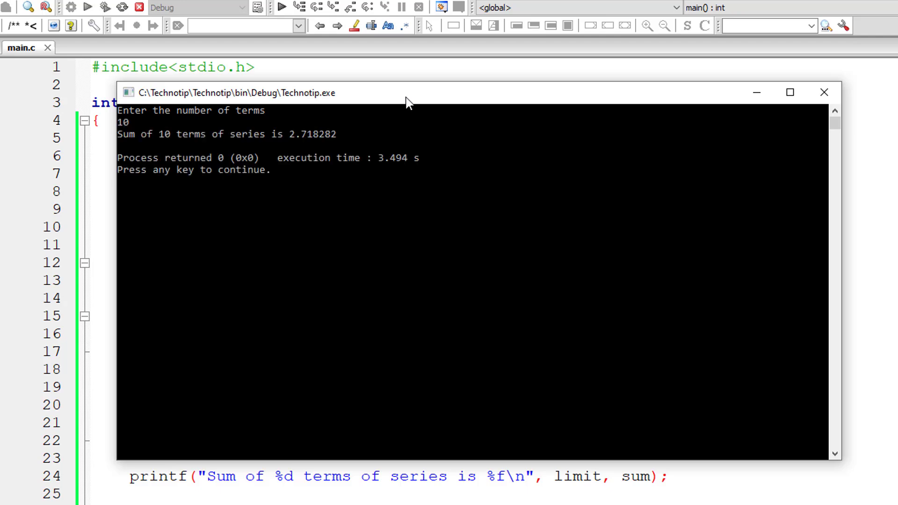
{"action": "mouse_move", "coordinate": [825, 93]}
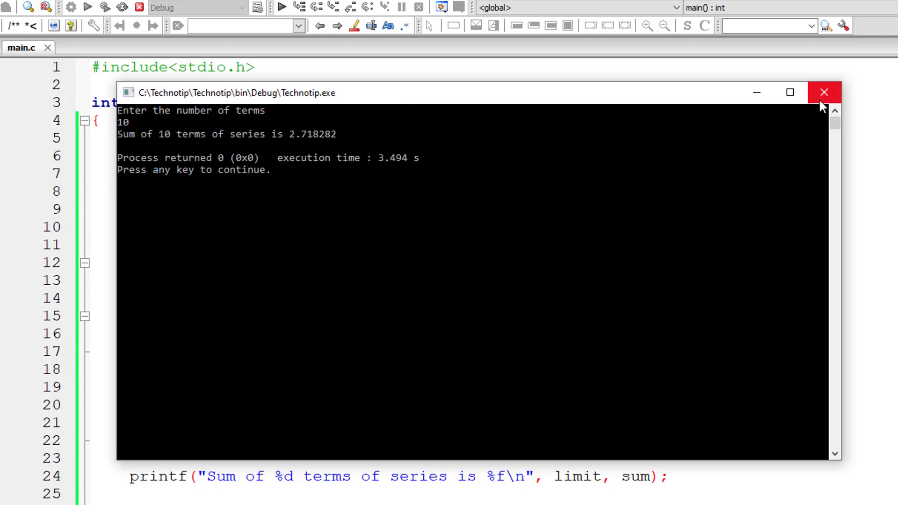